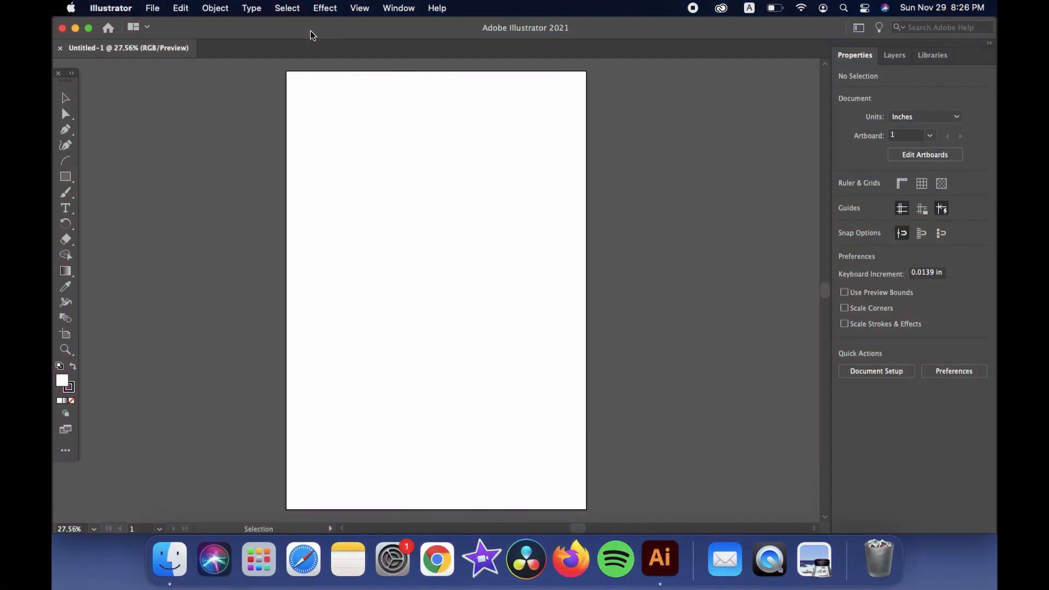
mouse_move(230, 152)
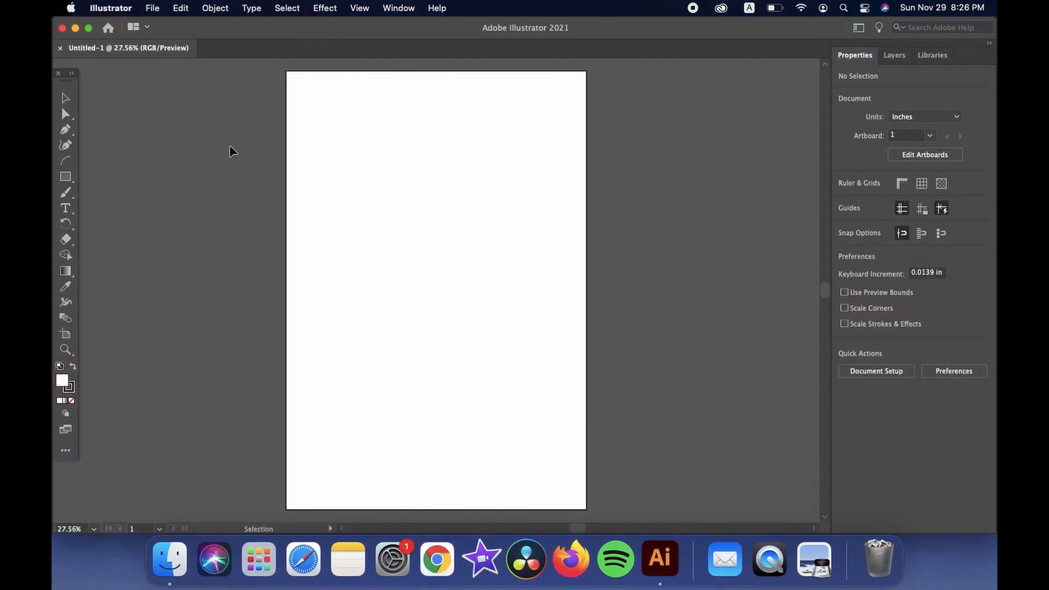
mouse_move(747, 252)
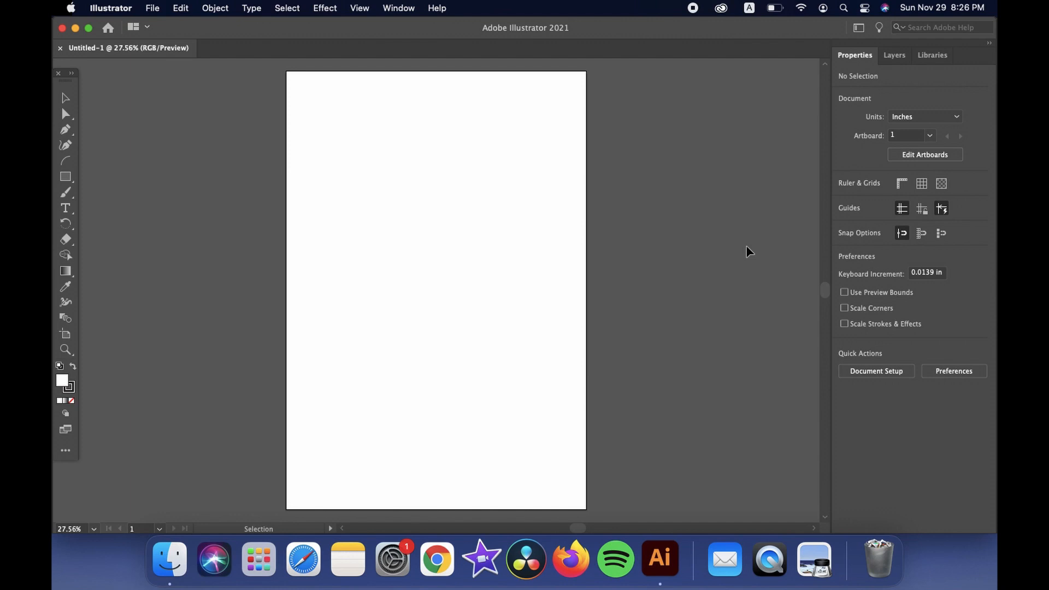
mouse_move(523, 247)
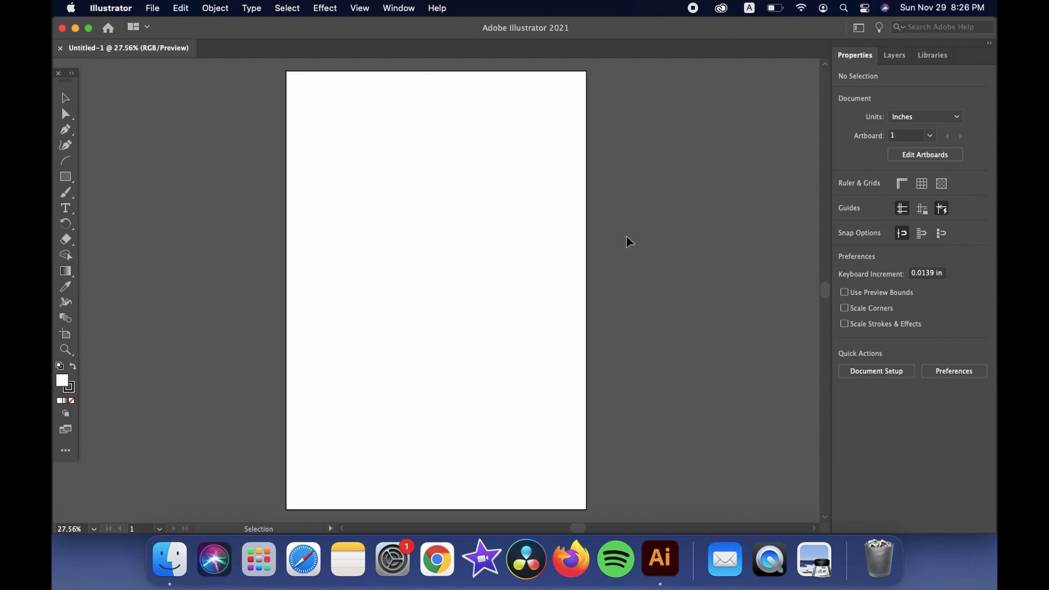
mouse_move(452, 531)
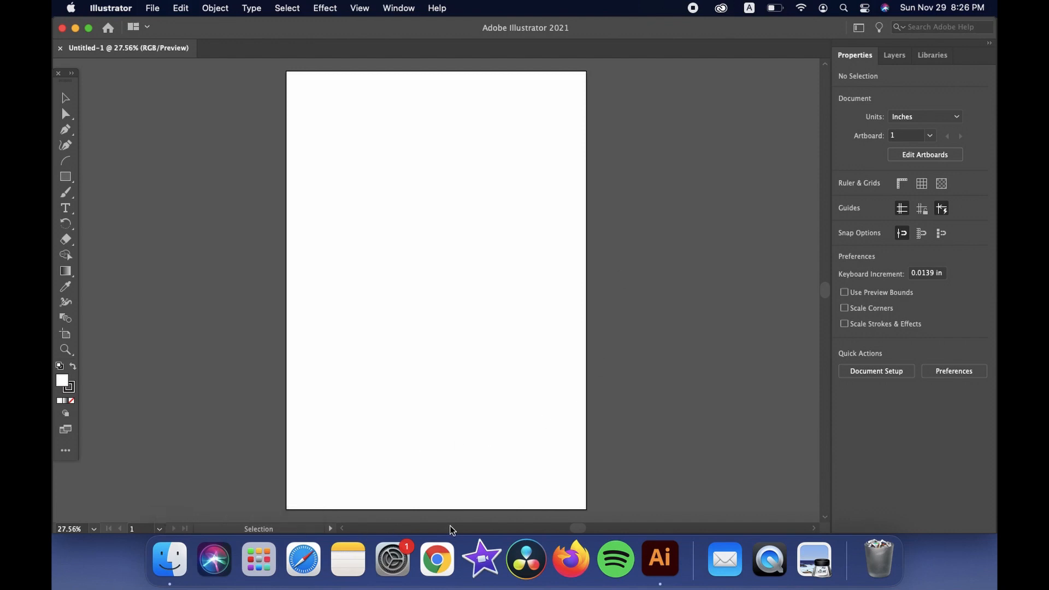
mouse_move(700, 547)
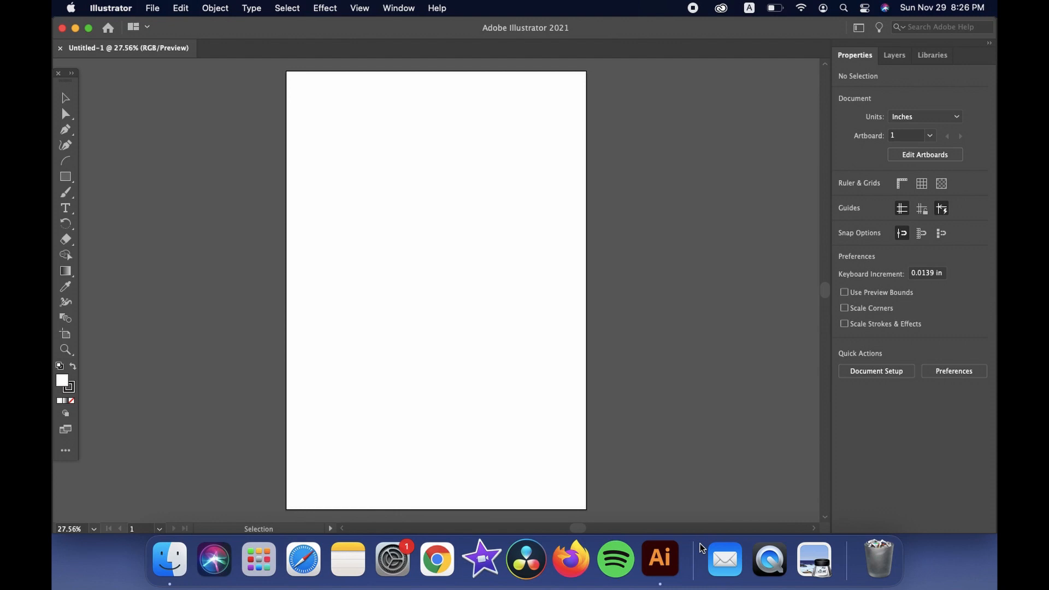
Turn Dock hiding on from the Dock divider's context menu
right_click(700, 565)
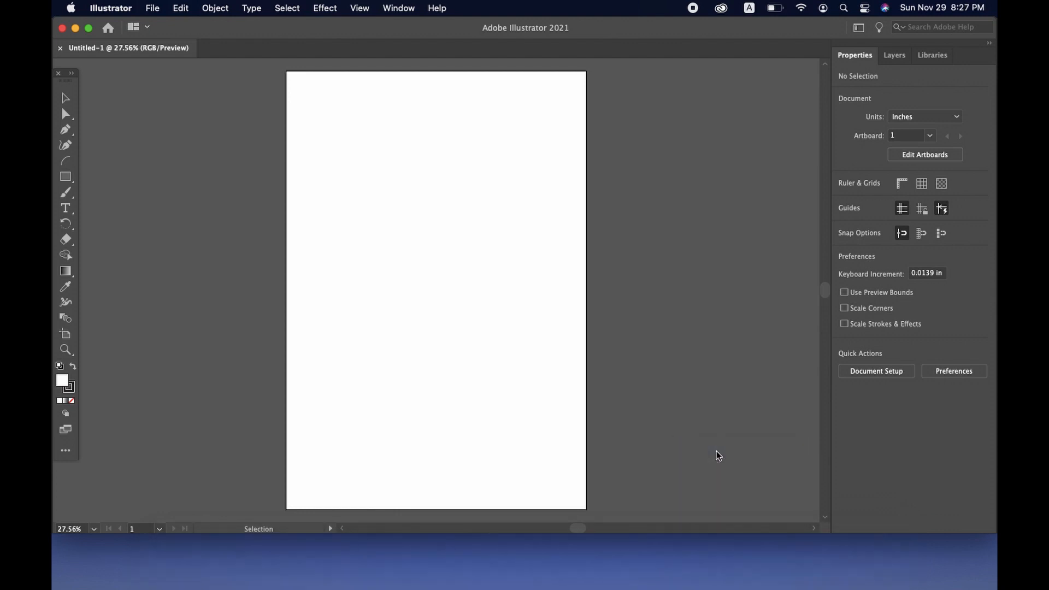
mouse_move(247, 107)
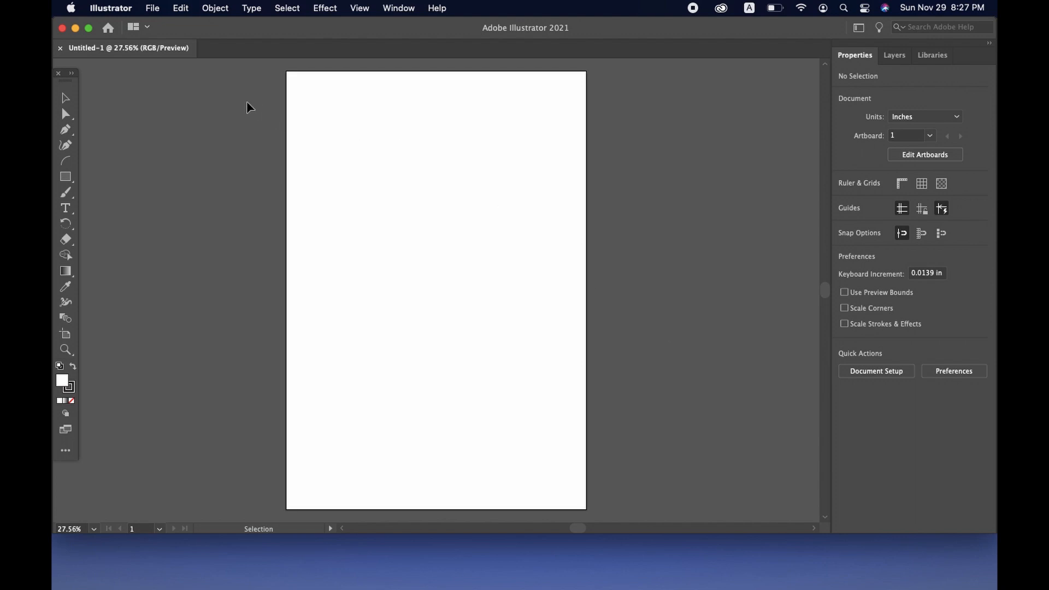